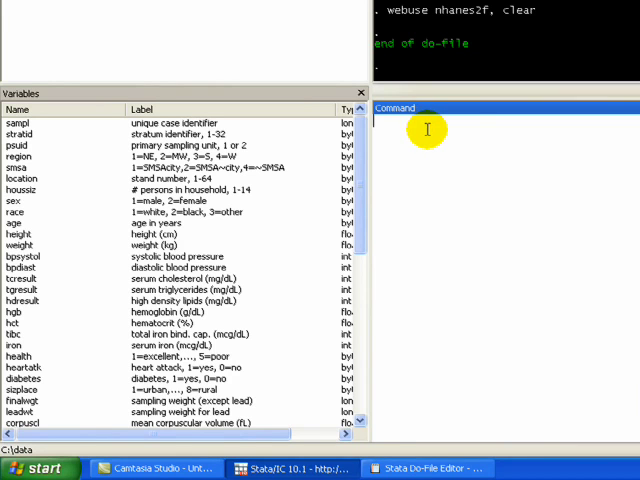
# - Tabulate the health status variable to show frequencies from poor to excellent
pyautogui.write('tab')
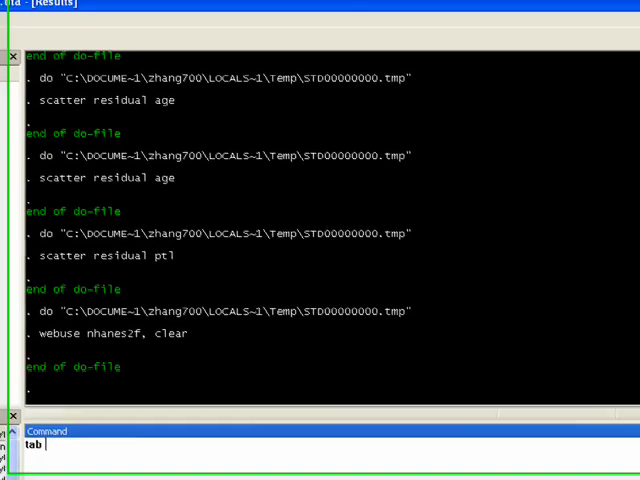
pyautogui.press('Return')
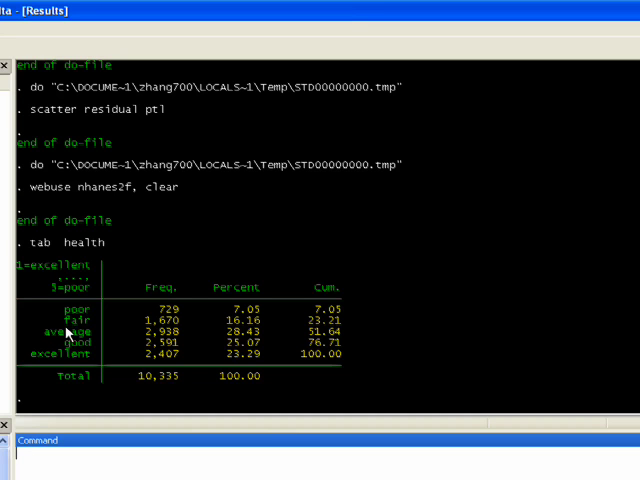
pyautogui.moveTo(72, 364)
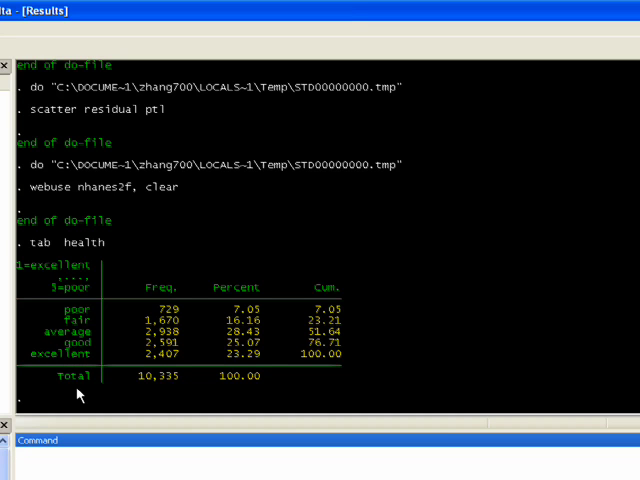
pyautogui.moveTo(90, 332)
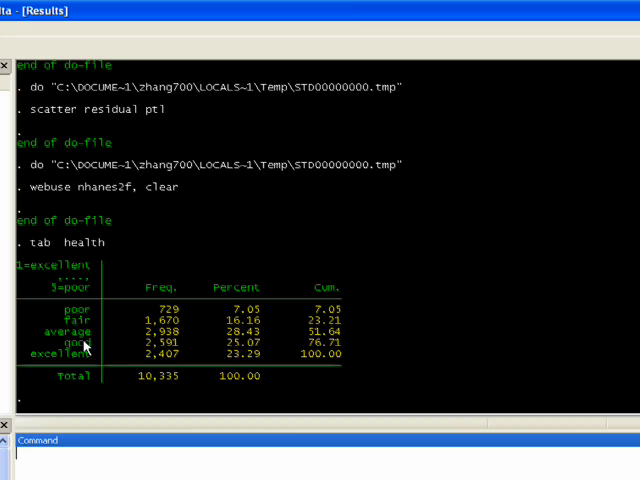
pyautogui.moveTo(68, 384)
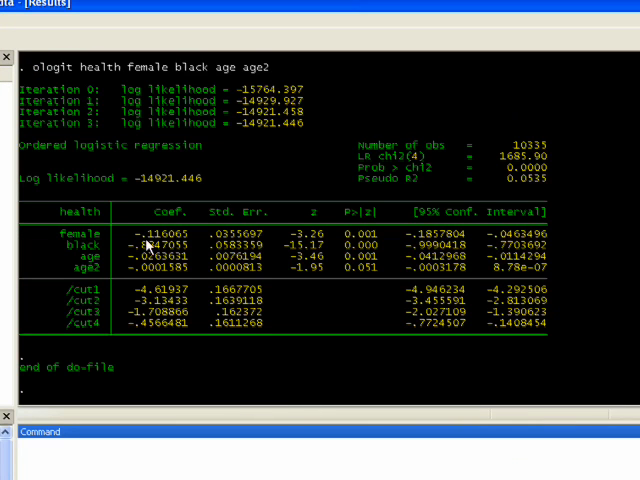
pyautogui.moveTo(112, 340)
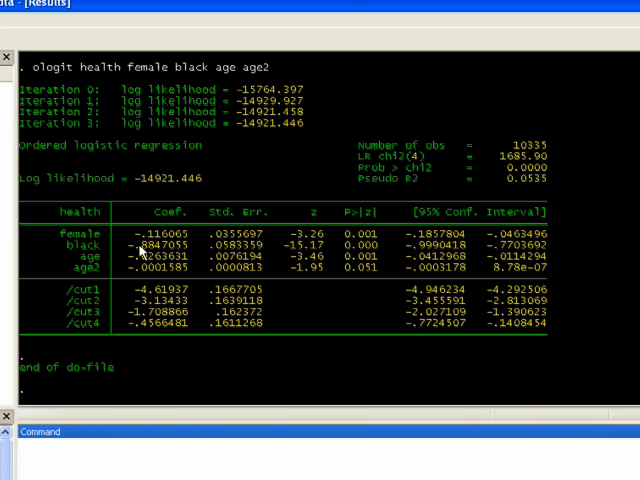
pyautogui.moveTo(188, 444)
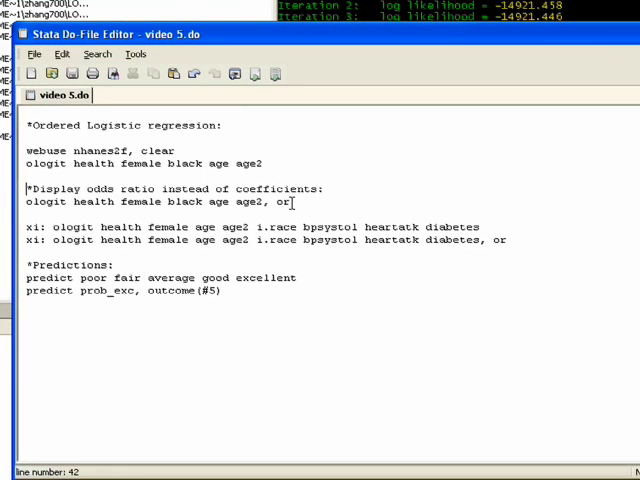
# - Run the ologit of health on female, black, age and age2 with the or option
pyautogui.doubleClick(280, 202)
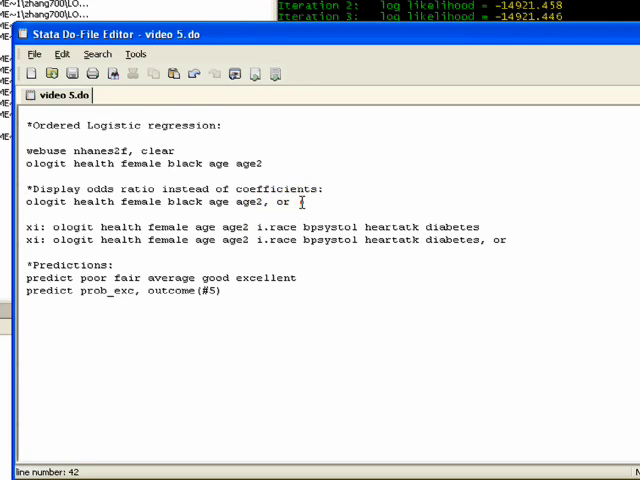
pyautogui.tripleClick(150, 200)
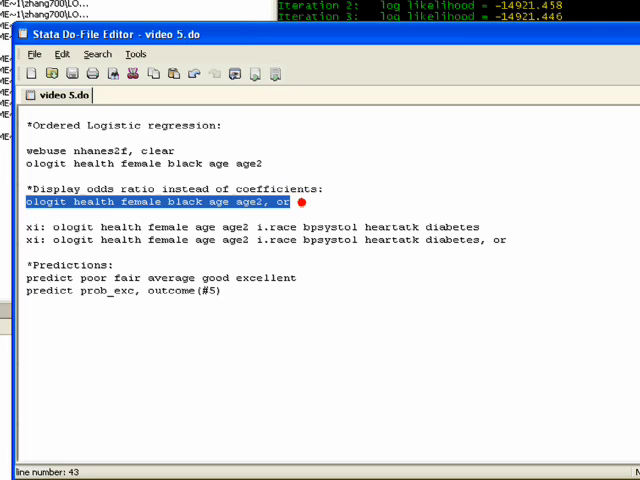
pyautogui.moveTo(252, 74)
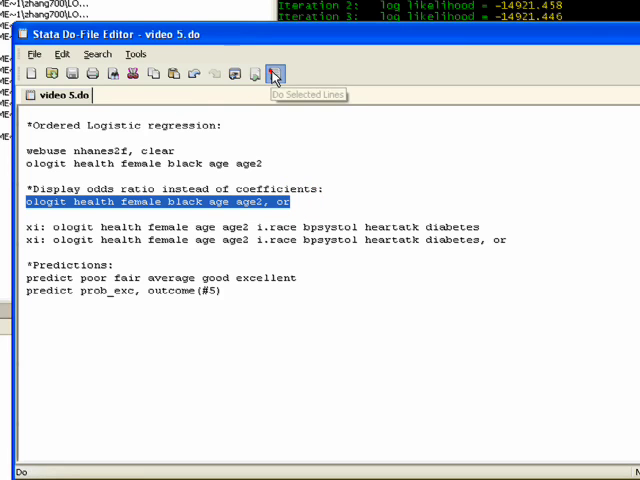
pyautogui.click(274, 72)
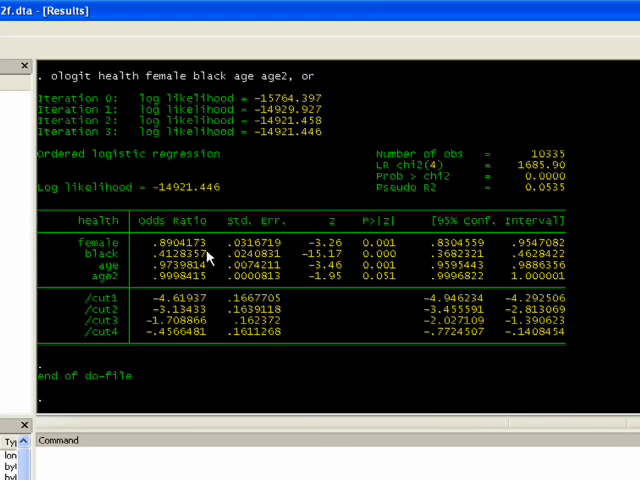
pyautogui.moveTo(164, 244)
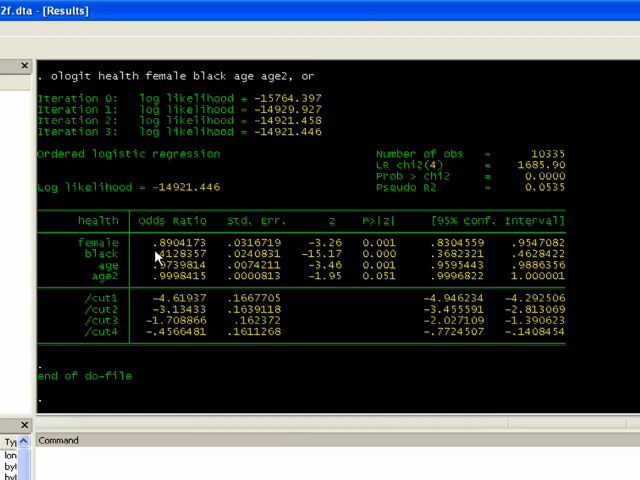
pyautogui.moveTo(410, 218)
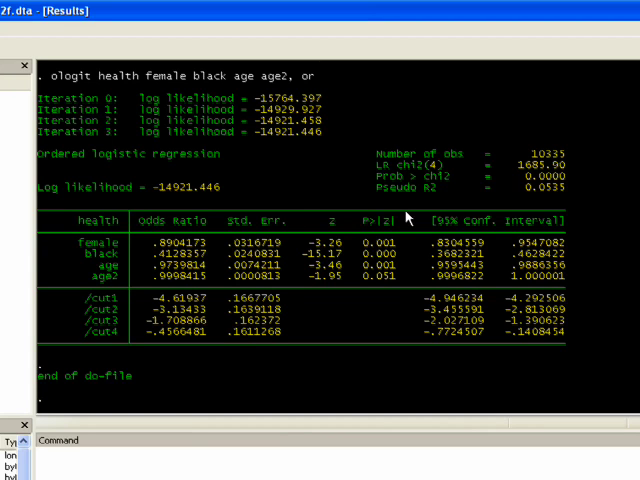
pyautogui.moveTo(376, 284)
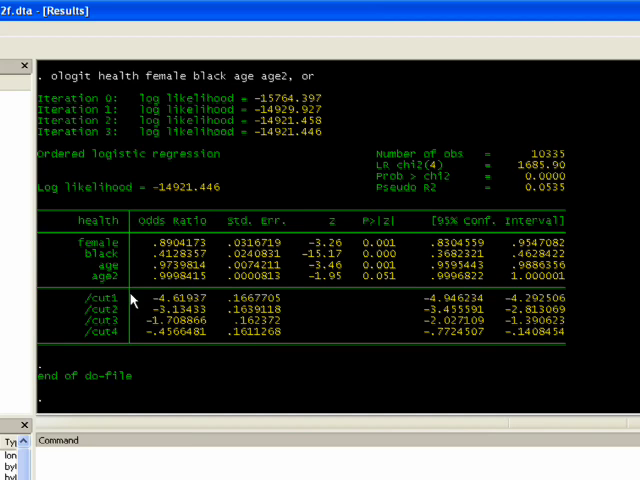
pyautogui.moveTo(140, 302)
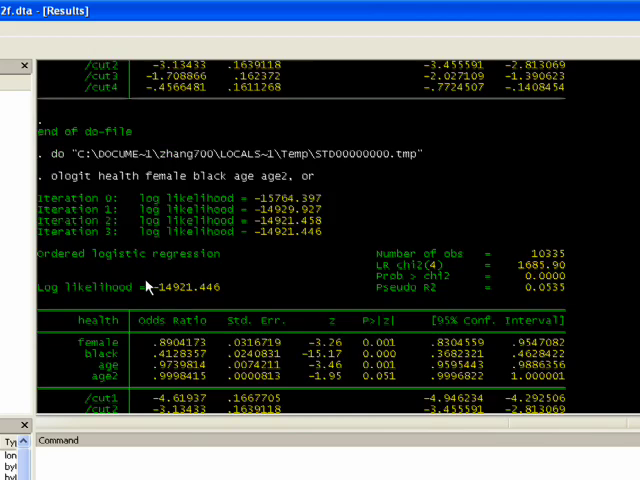
pyautogui.scroll(-3)
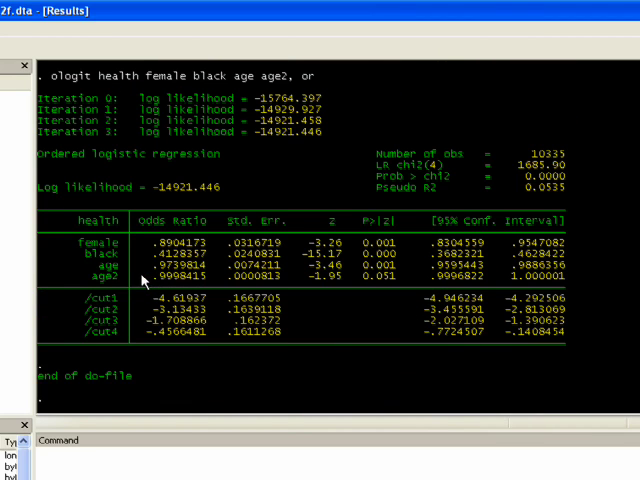
pyautogui.moveTo(122, 310)
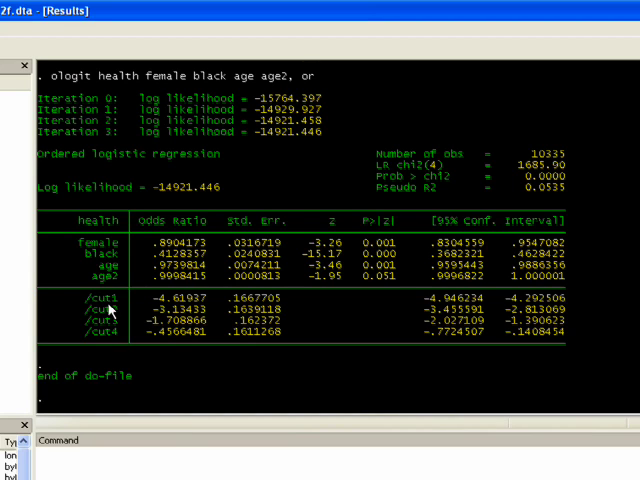
pyautogui.moveTo(152, 264)
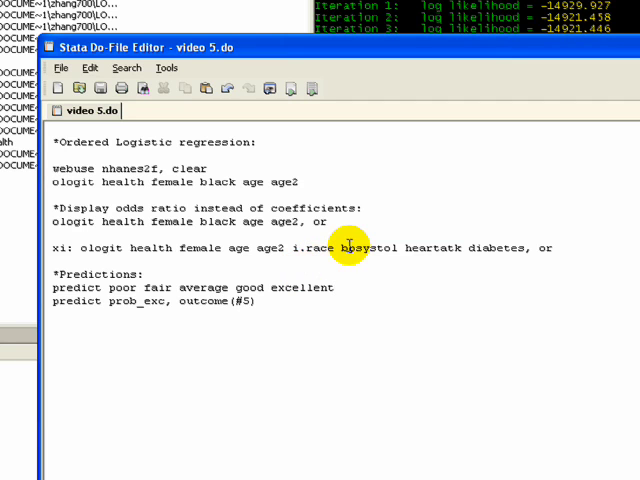
pyautogui.moveTo(444, 252)
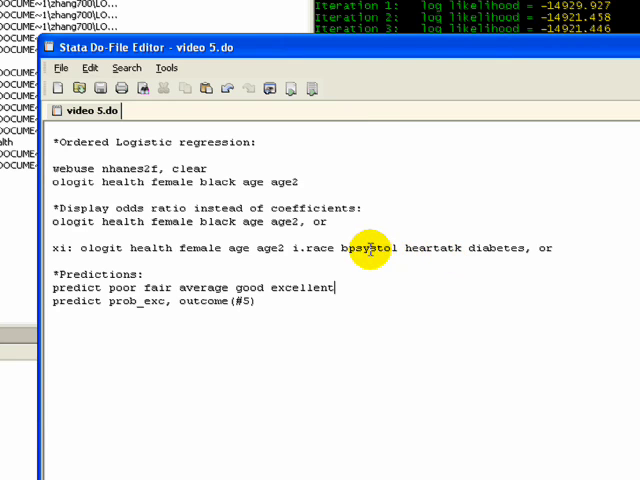
pyautogui.moveTo(436, 248)
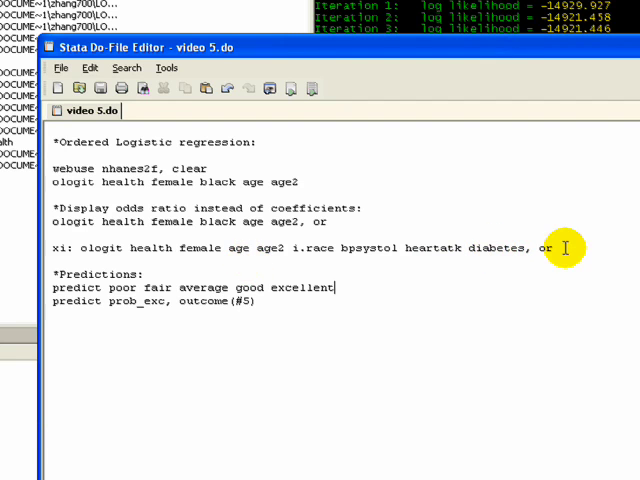
pyautogui.moveTo(524, 252)
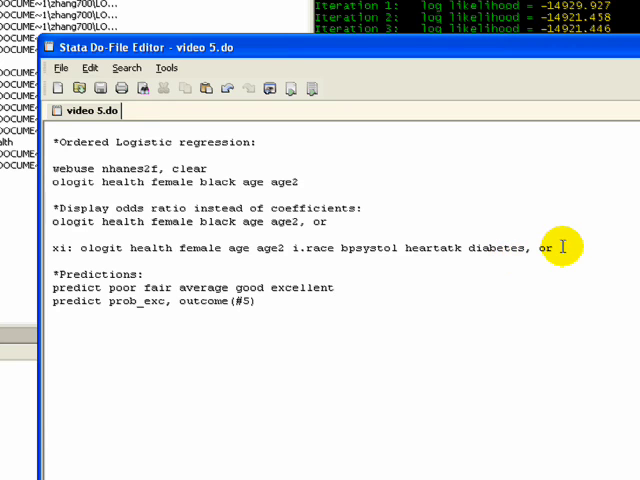
# - Select the xi: ologit line with i.race, bpsystol, heartatk and diabetes for running
pyautogui.tripleClick(300, 248)
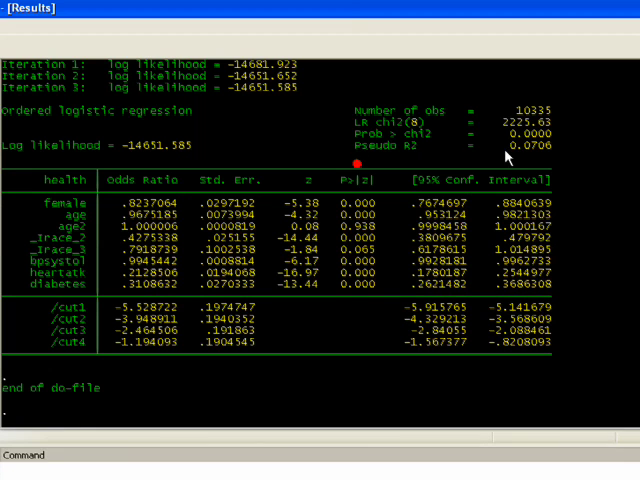
pyautogui.moveTo(192, 232)
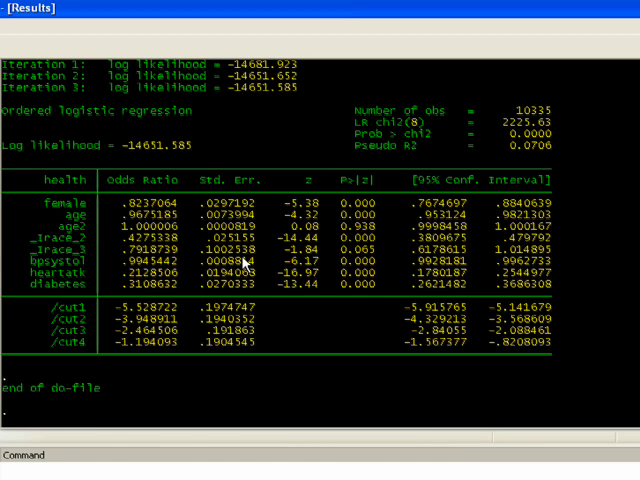
pyautogui.moveTo(184, 224)
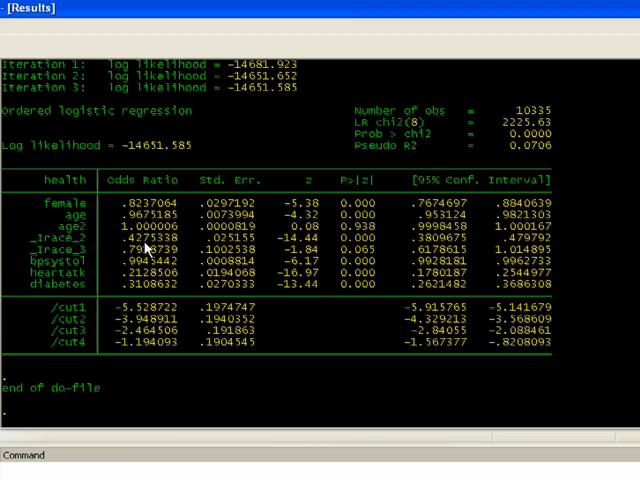
pyautogui.moveTo(114, 272)
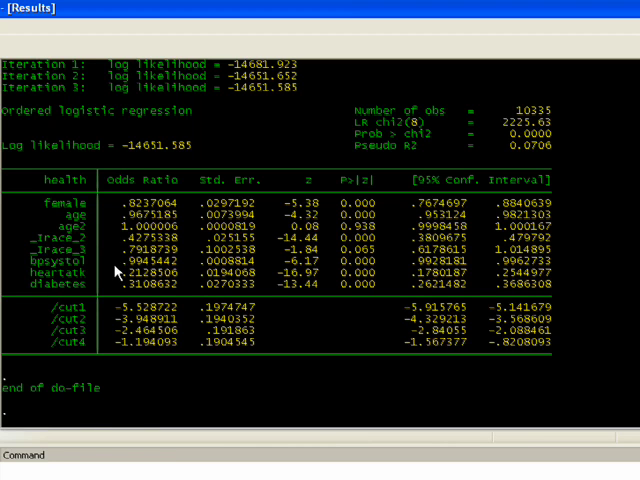
pyautogui.moveTo(140, 272)
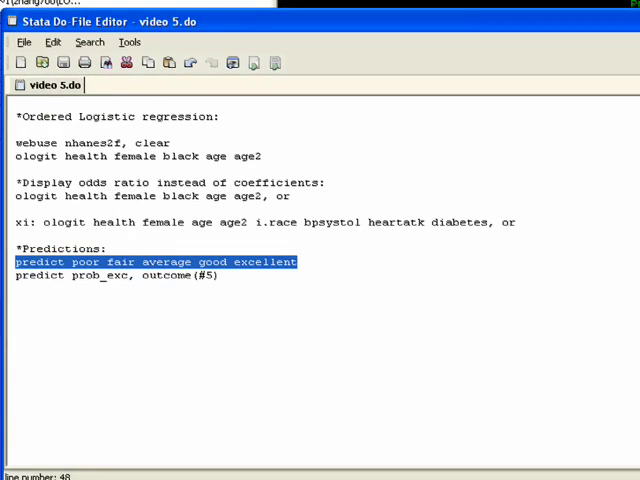
pyautogui.moveTo(396, 344)
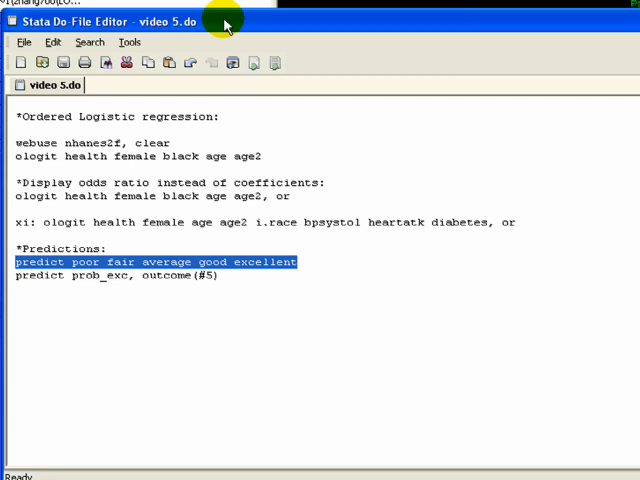
pyautogui.moveTo(76, 196)
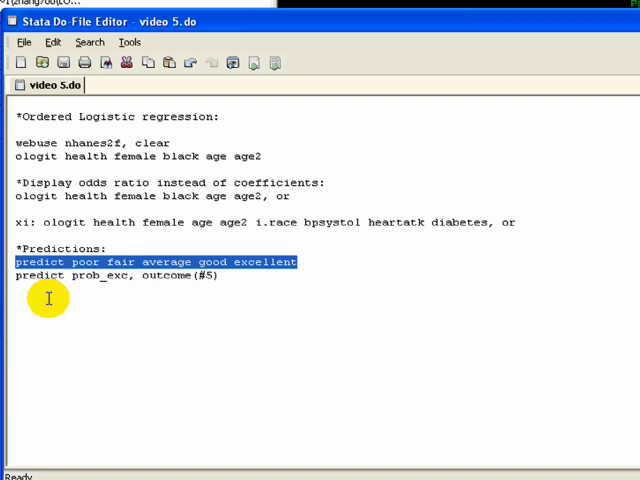
pyautogui.moveTo(58, 248)
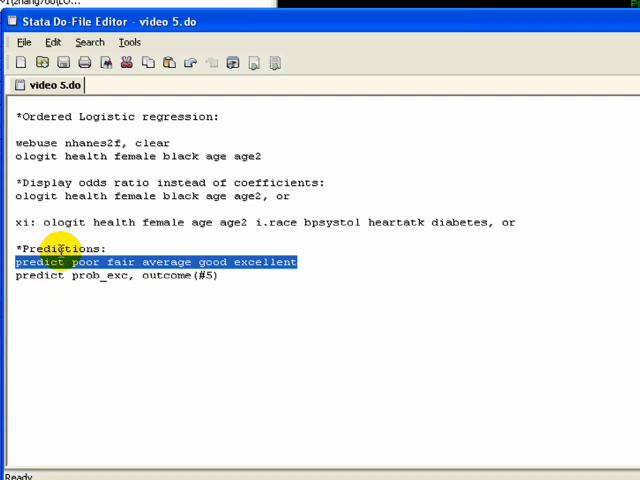
pyautogui.moveTo(88, 264)
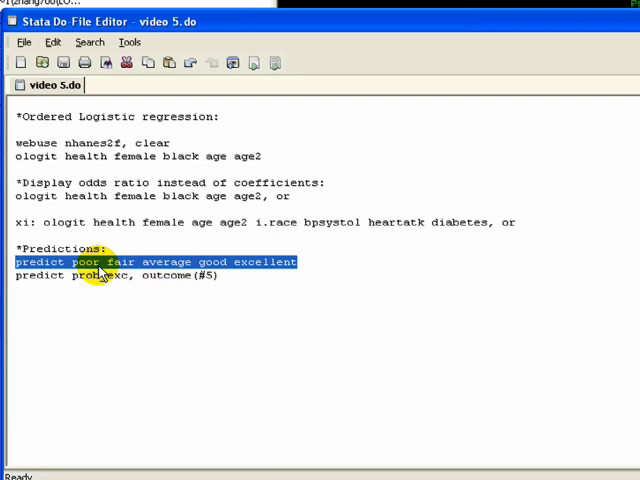
pyautogui.moveTo(200, 246)
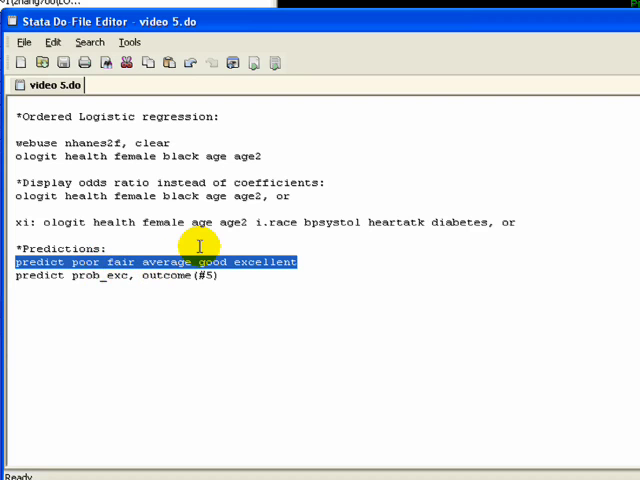
pyautogui.moveTo(240, 250)
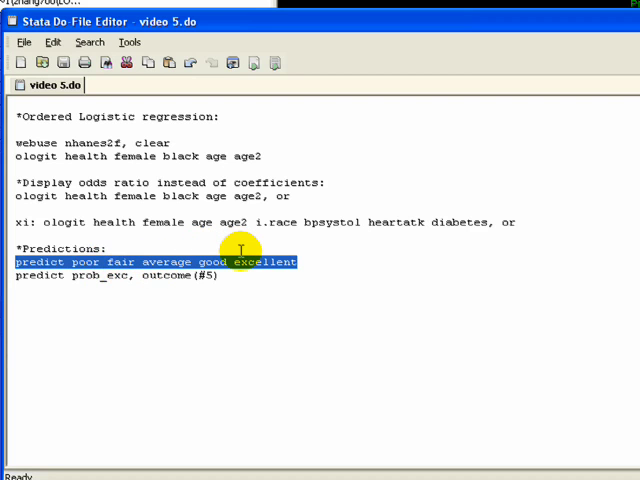
pyautogui.moveTo(168, 276)
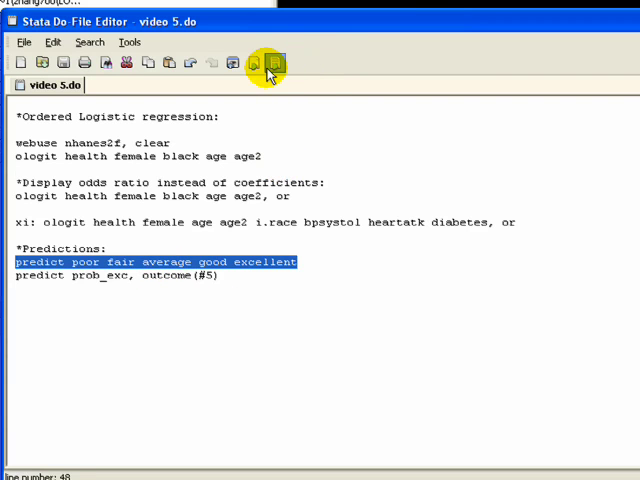
# - Run predict for poor, fair, average, good, excellent and show them in the Data Browser
pyautogui.click(254, 62)
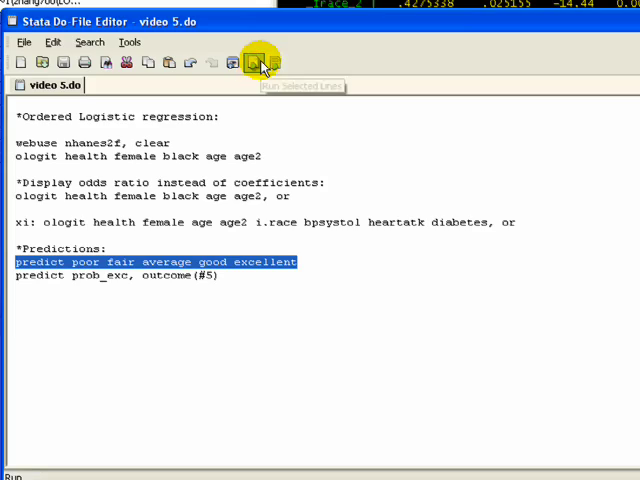
pyautogui.click(256, 62)
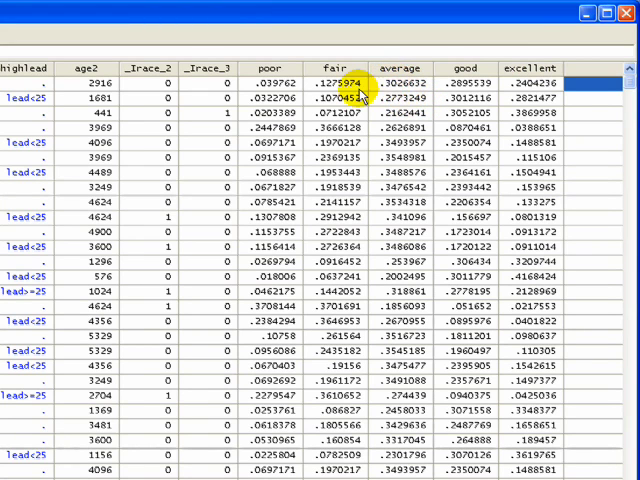
pyautogui.click(272, 82)
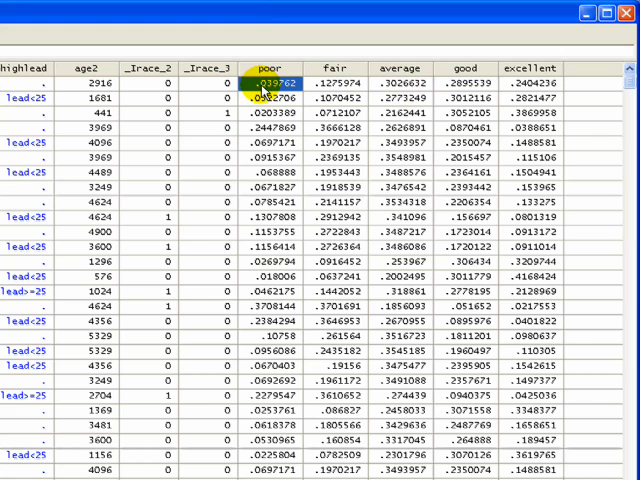
pyautogui.click(400, 82)
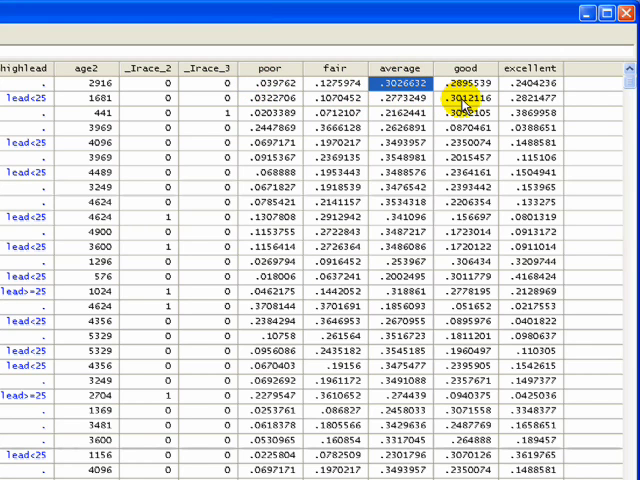
pyautogui.click(464, 96)
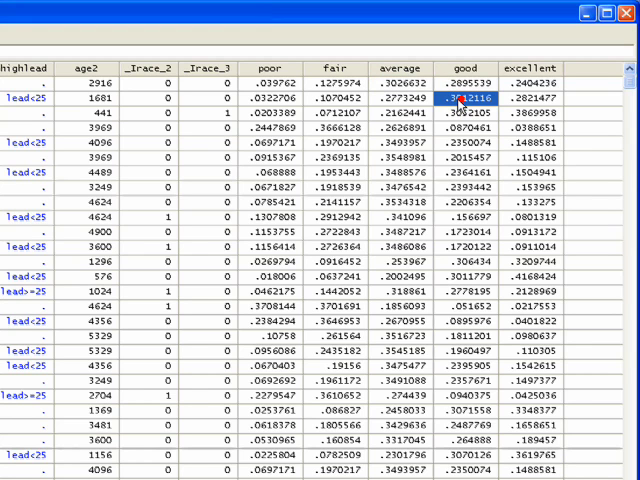